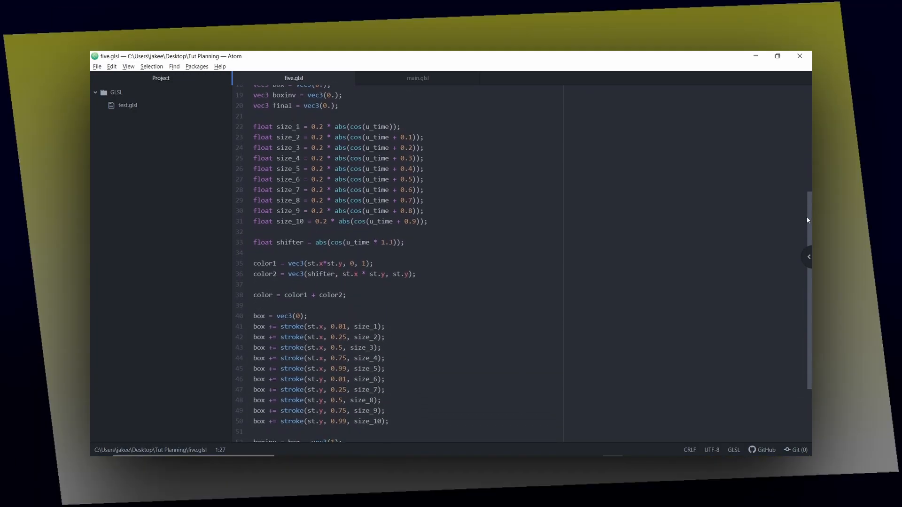
Bring the main.glsl file to the front and scroll down through its shader code
left_click(417, 77)
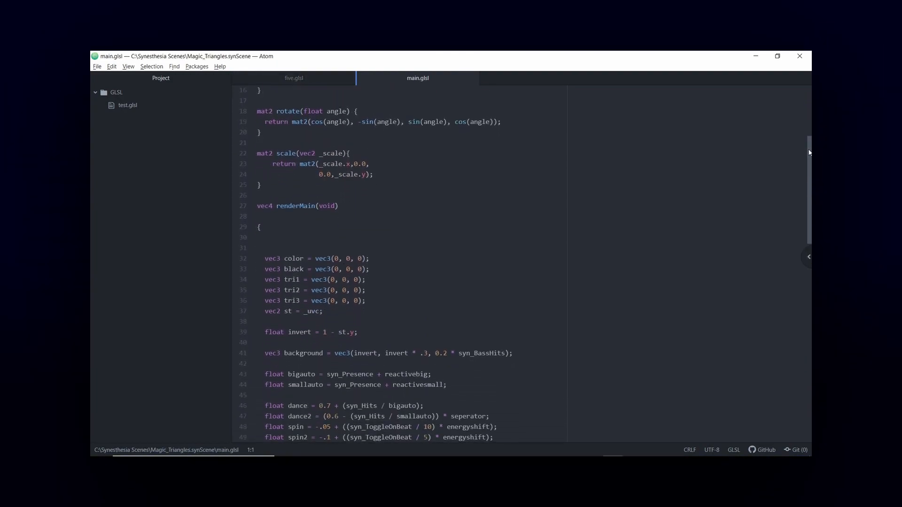
scroll("down", 3)
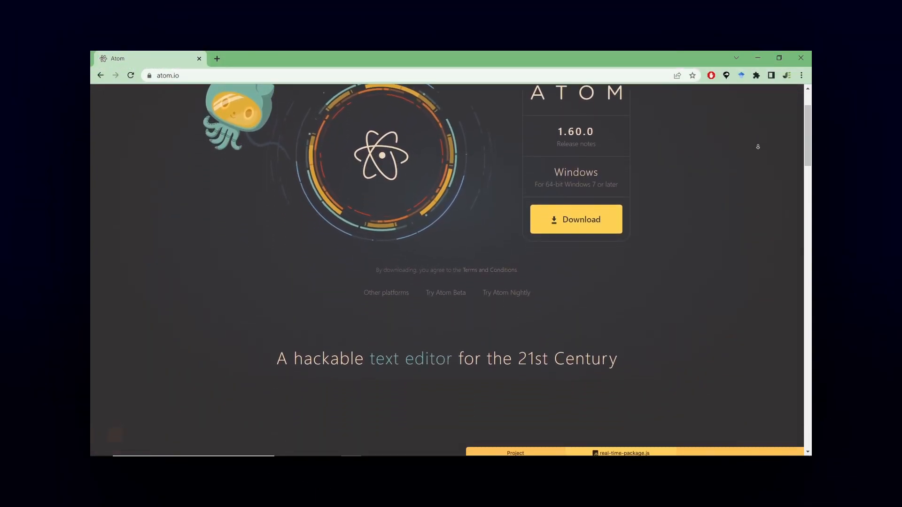
scroll("down", 3)
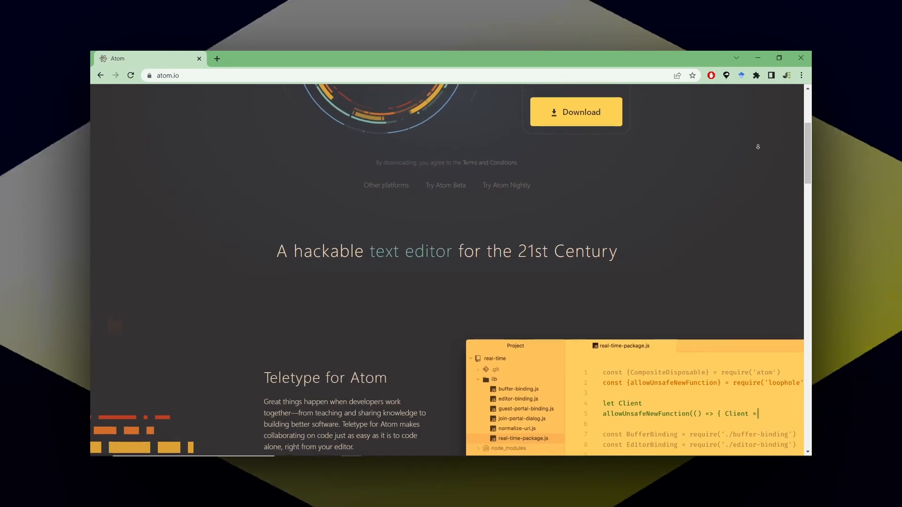
scroll("down", 3)
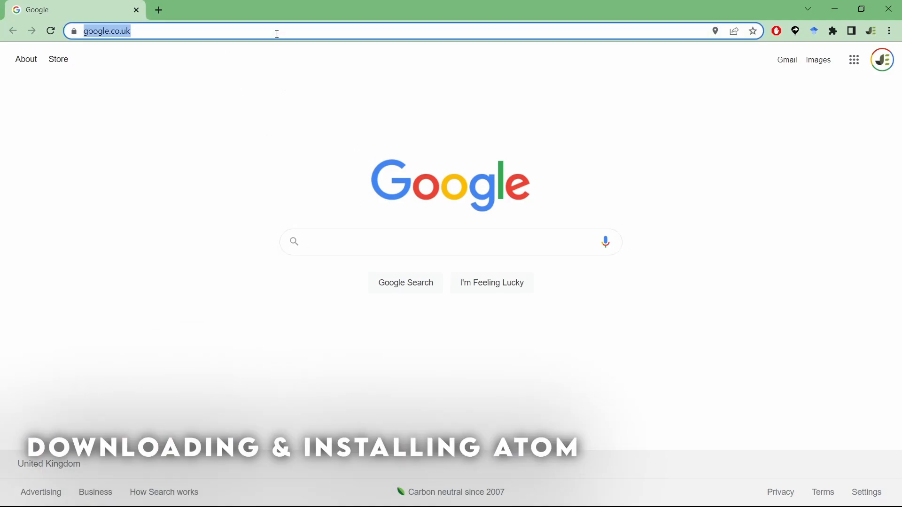
Load atom.io and request the Atom 1.60.0 installer for 64-bit Windows
type("atom.io")
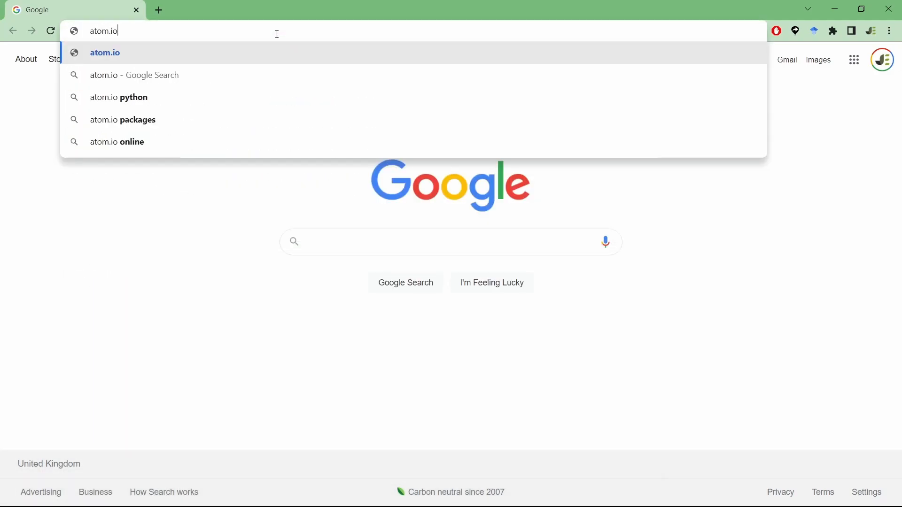
left_click(104, 52)
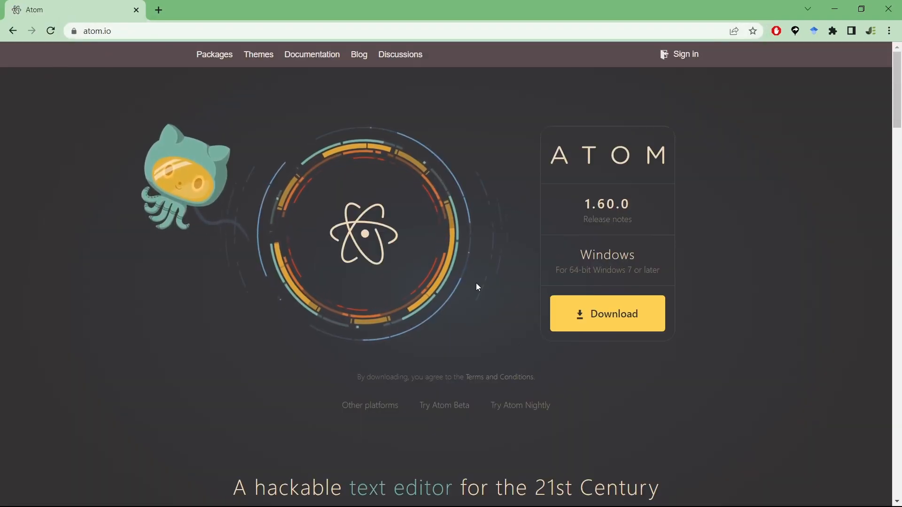
mouse_move(665, 350)
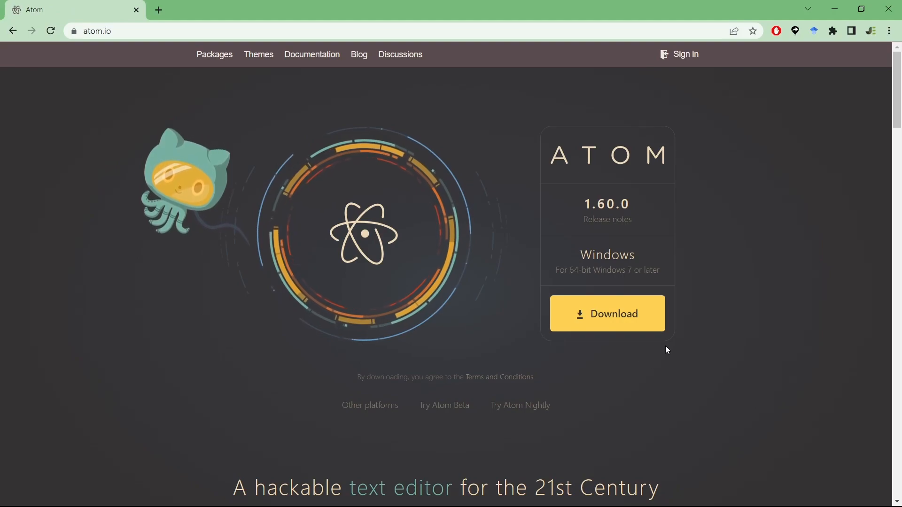
left_click(607, 314)
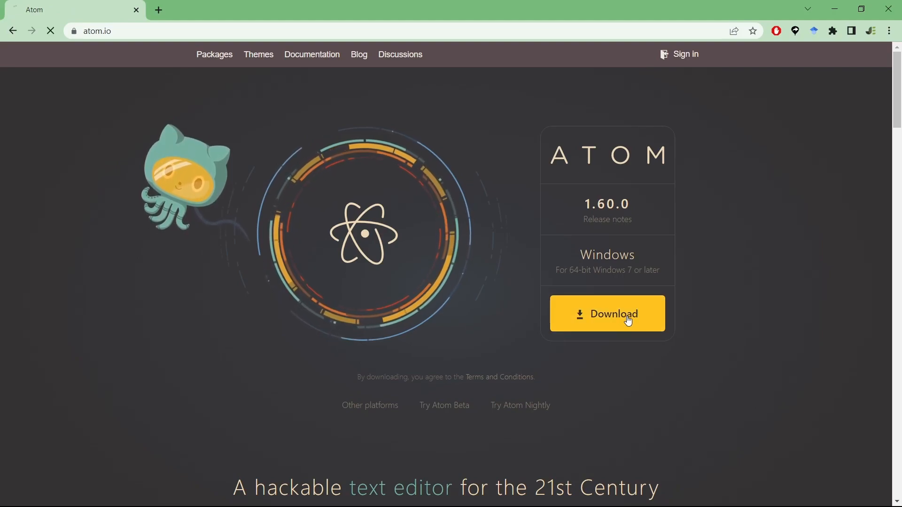
Locate AtomSetup-x64 in the Downloads folder and run the installer
left_click(607, 314)
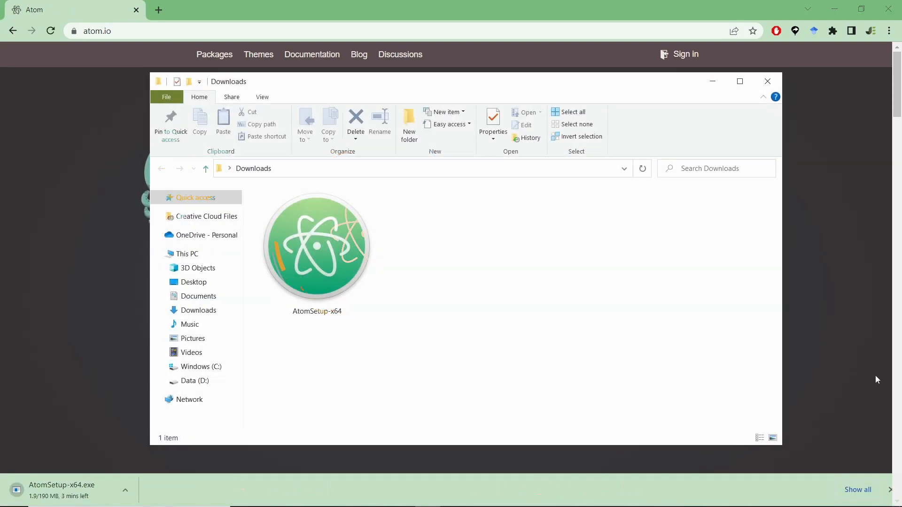
left_click(316, 247)
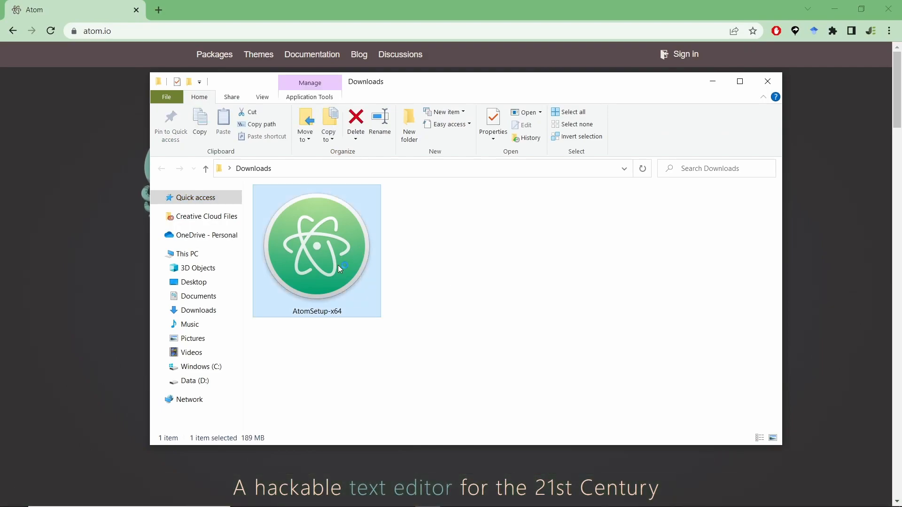
double_click(316, 245)
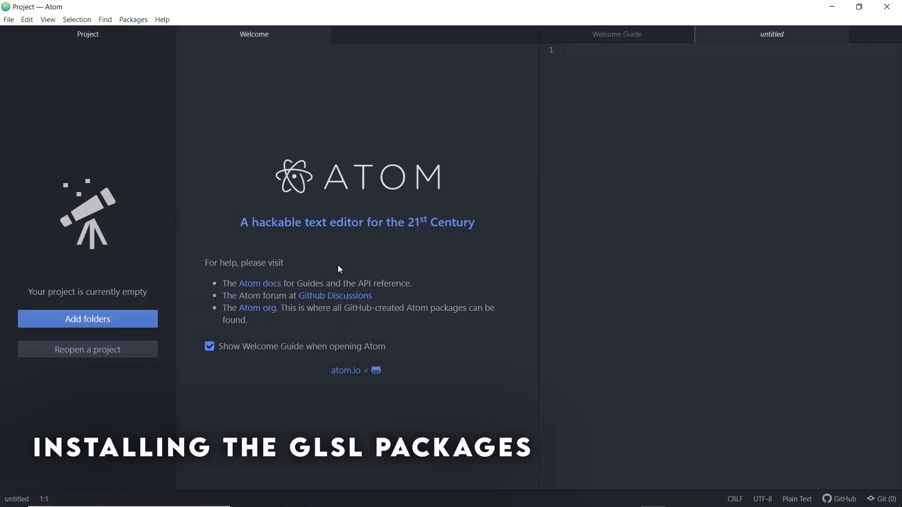
mouse_move(343, 65)
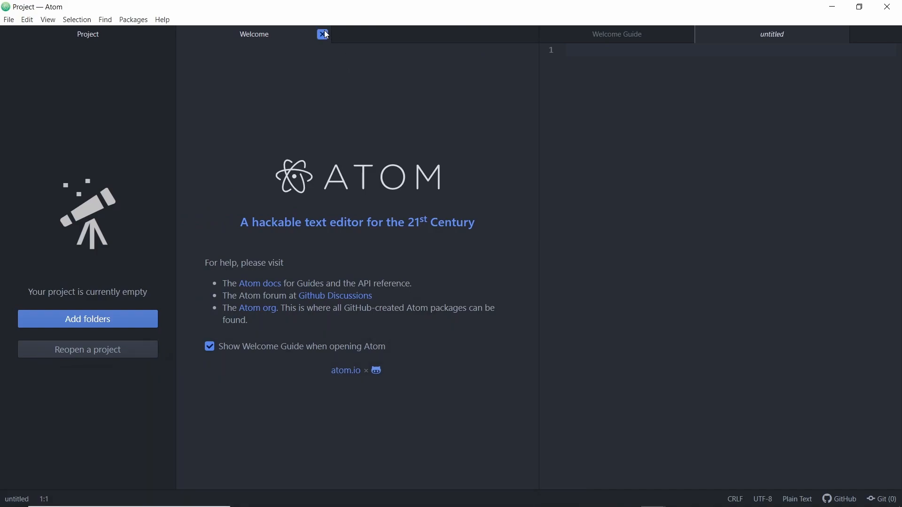
Close Atom's Welcome tab, leaving the Welcome Guide open
left_click(323, 34)
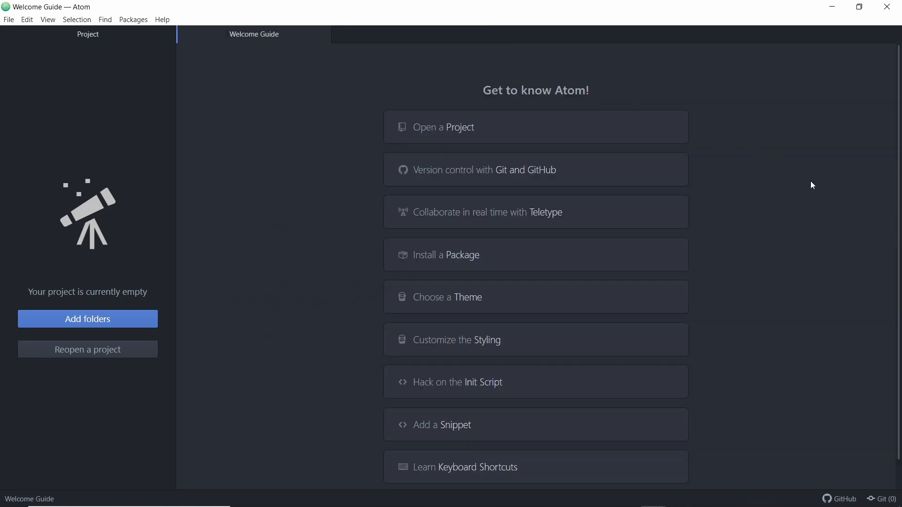
mouse_move(403, 186)
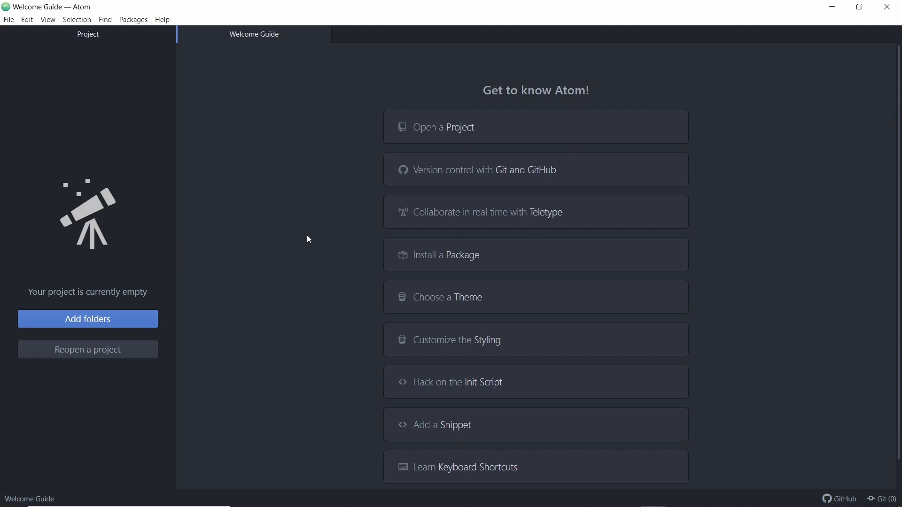
Search Atom's package installer for 'glsl' and install language-glsl and glsl-preview
left_click(9, 19)
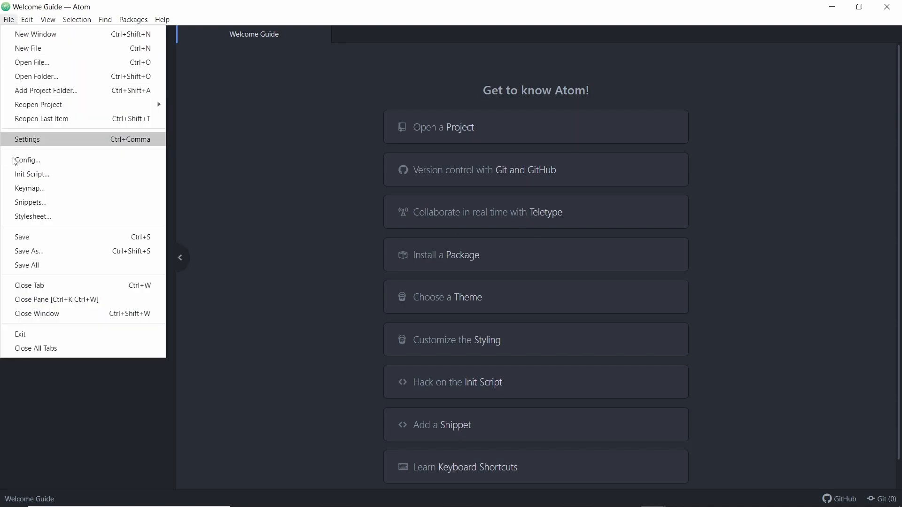
mouse_move(80, 141)
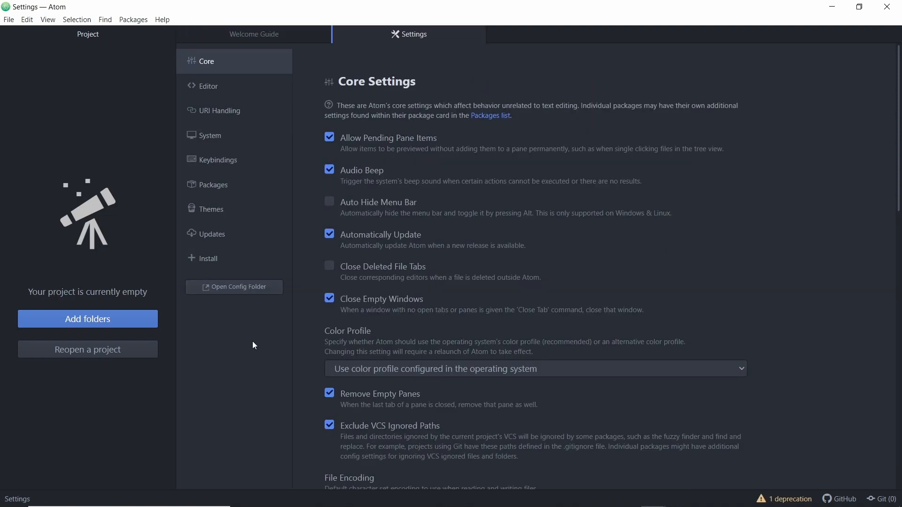
left_click(209, 258)
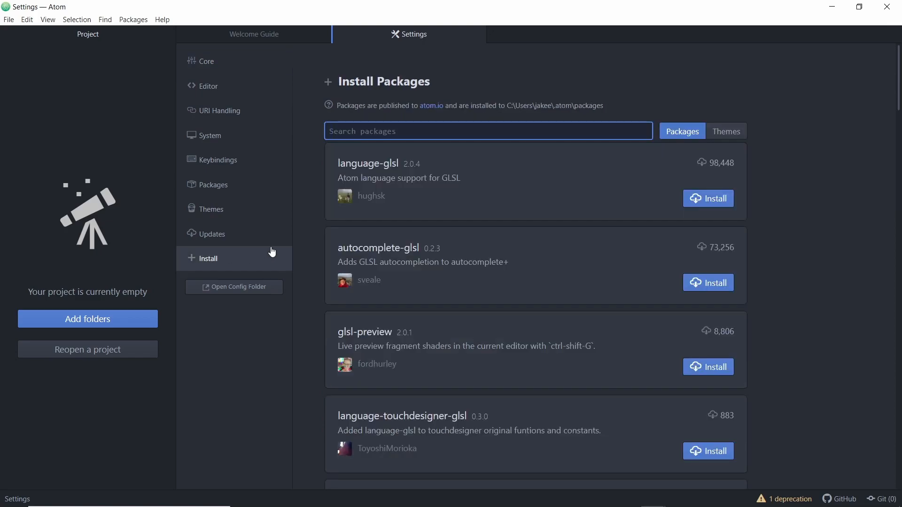
type("glsl")
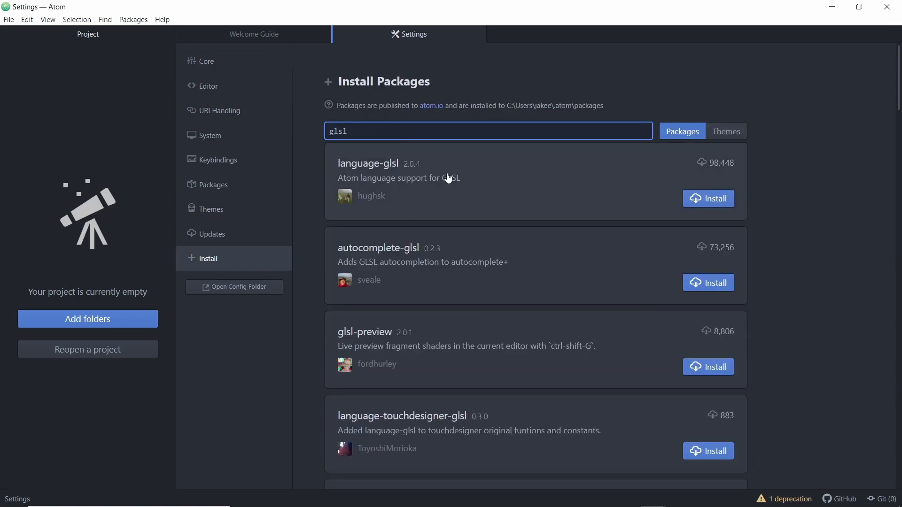
left_click(715, 198)
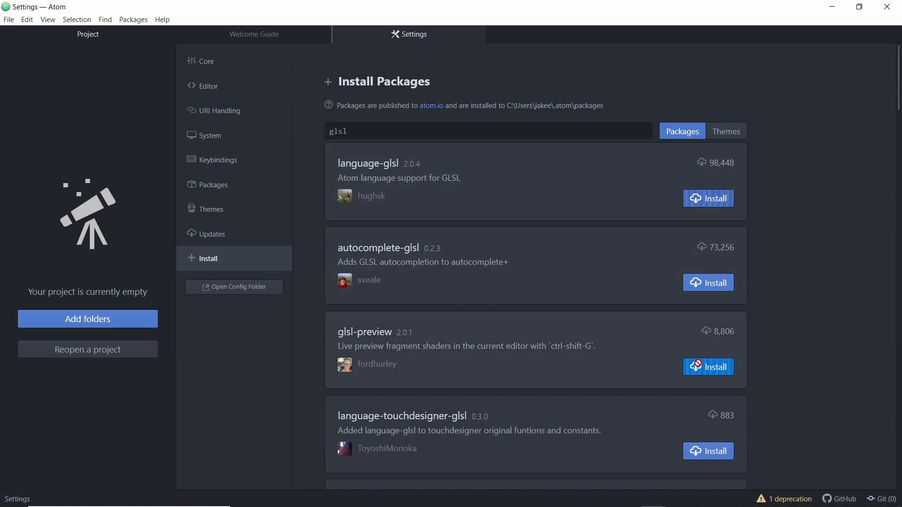
left_click(708, 198)
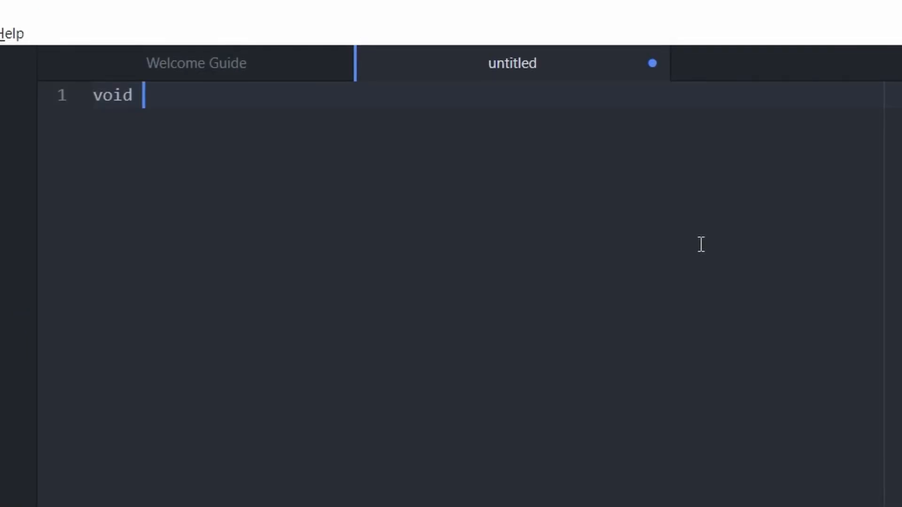
Write main() setting gl_FragColor to vec4(color, 1) and open the magenta GLSL preview
type("main() {")
type("gl_F")
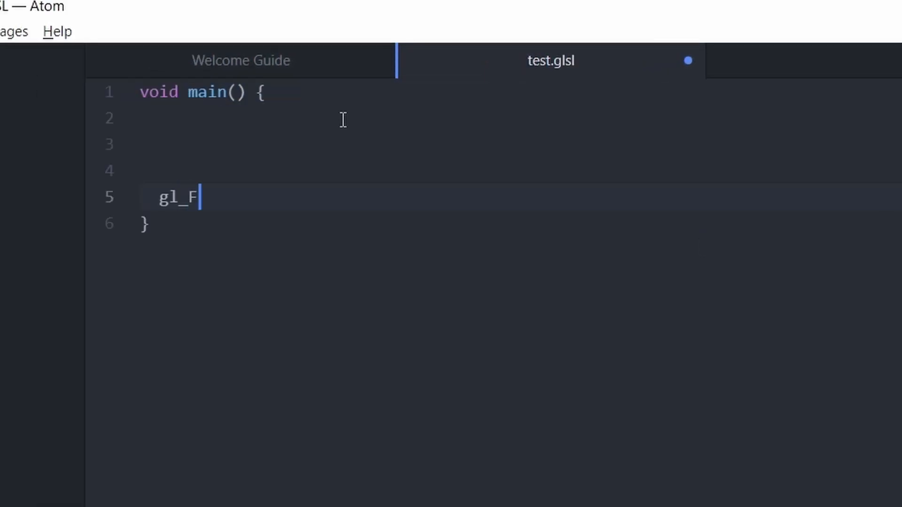
type("ragColor")
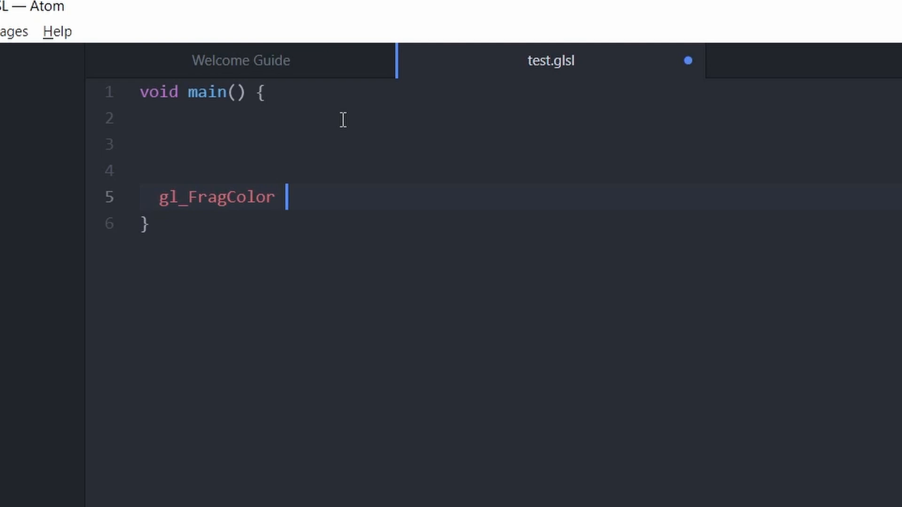
type("= vec4")
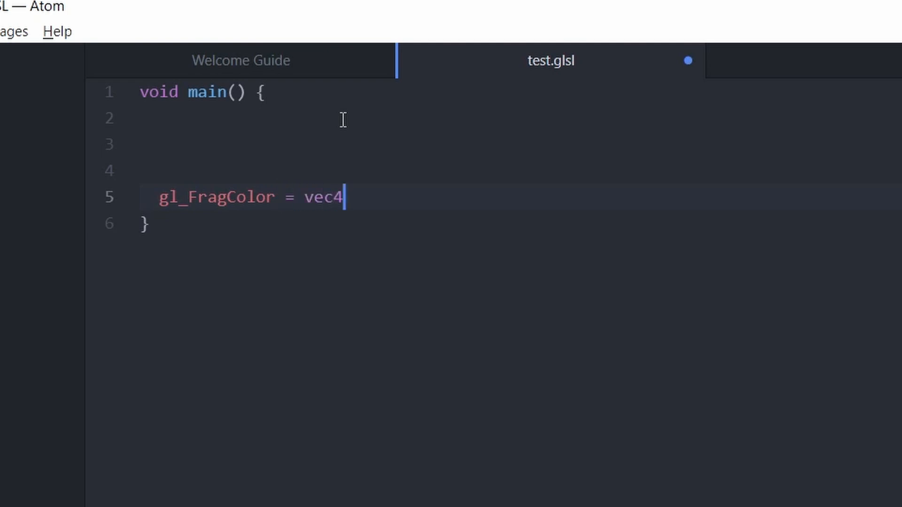
type("()")
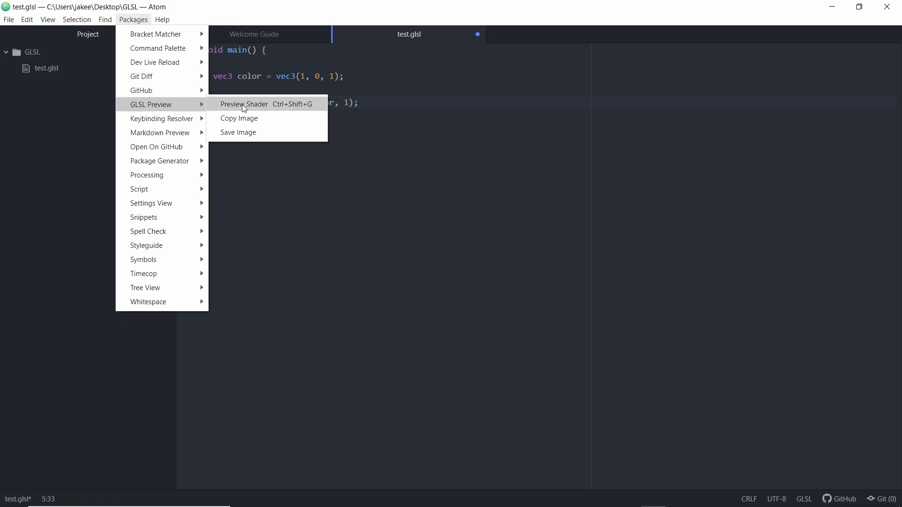
left_click(244, 104)
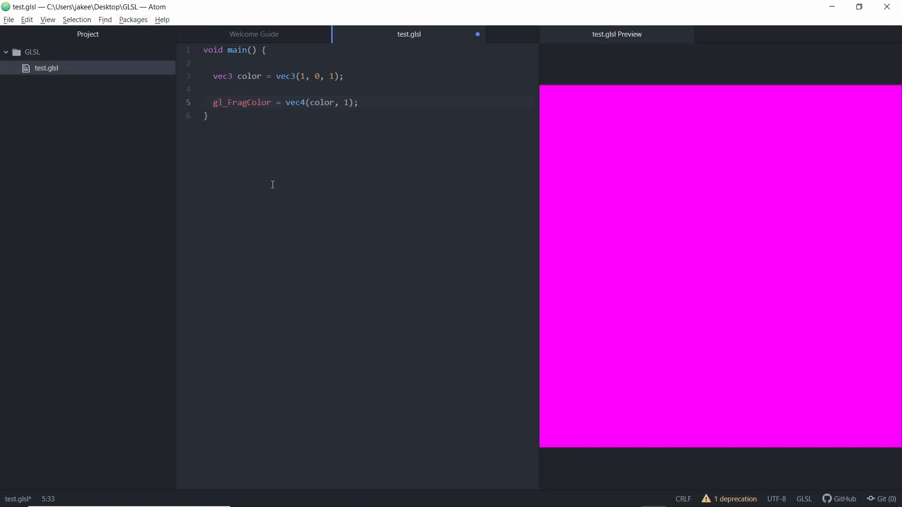